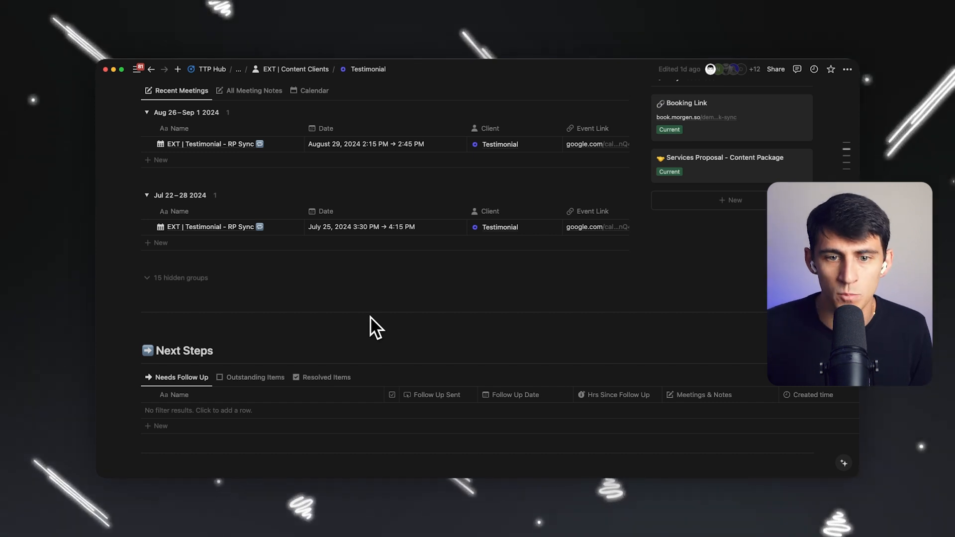
Step: Reveal the Testimonial page's 168 hidden properties and browse down to the empty Content Ideas Inbox
scroll("down", 3)
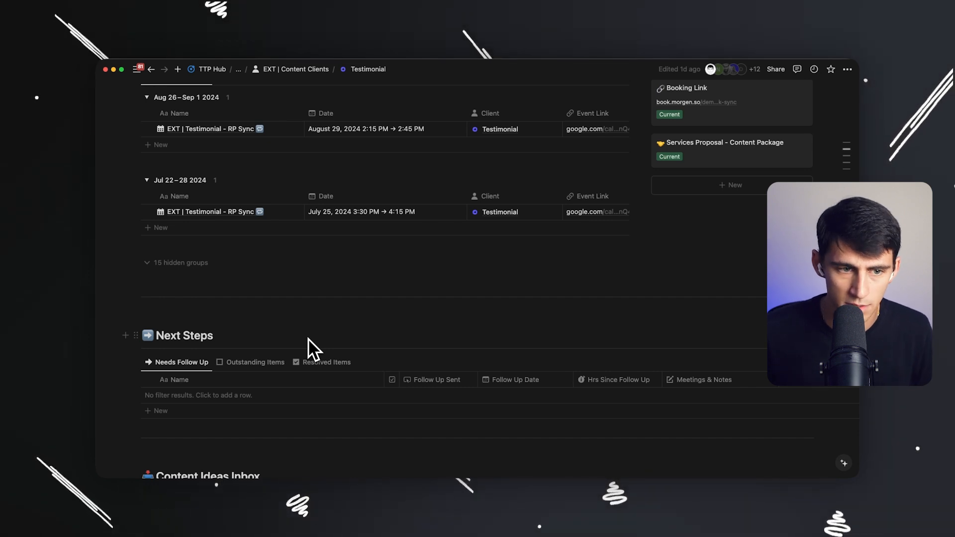
scroll("down", 3)
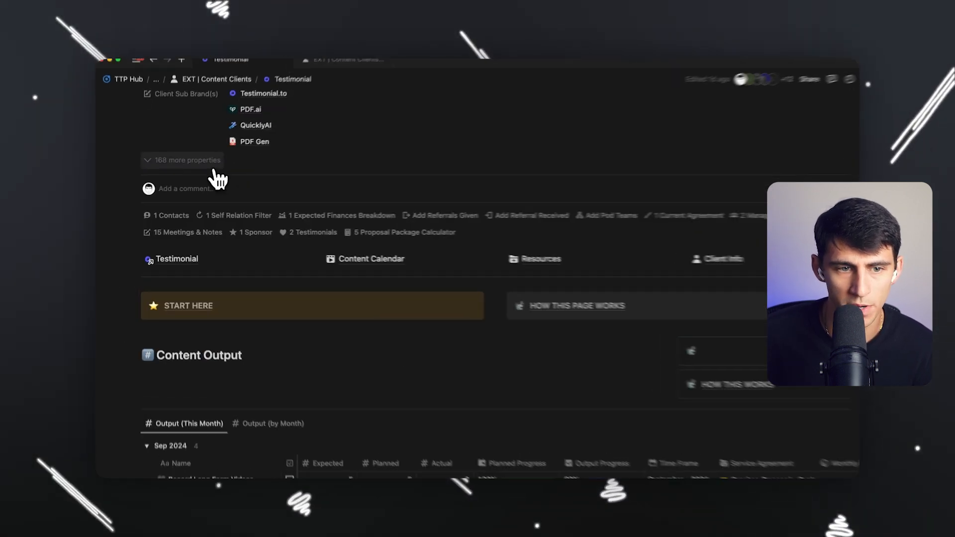
left_click(182, 160)
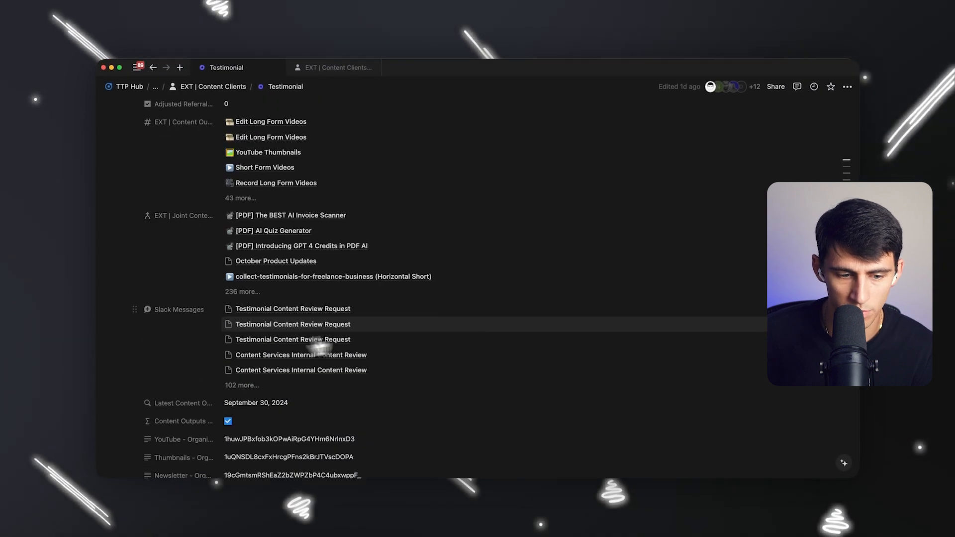
scroll("down", 3)
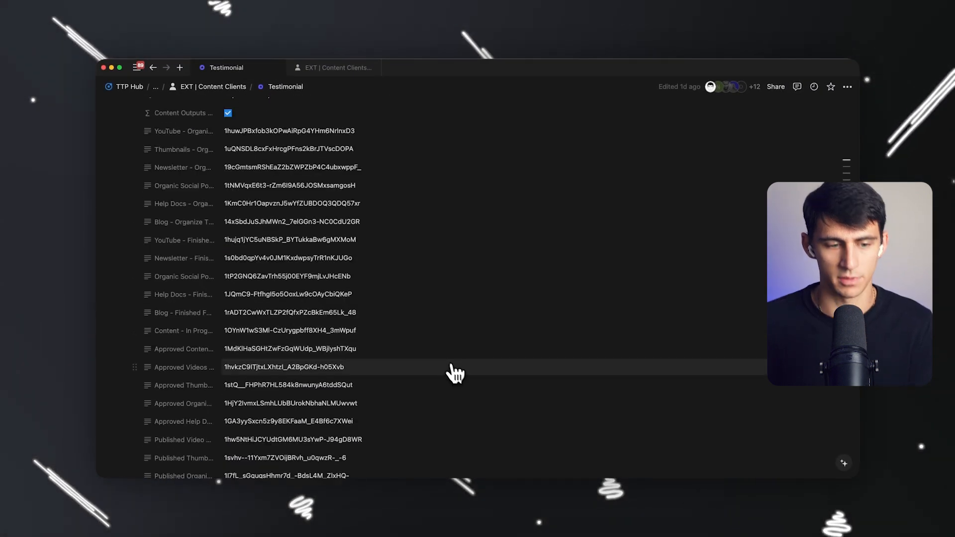
mouse_move(494, 379)
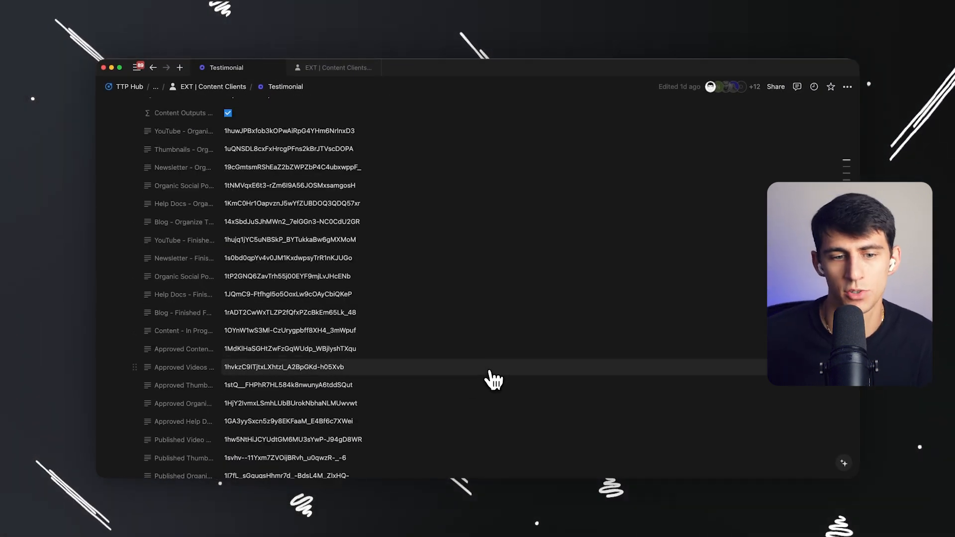
scroll("down", 3)
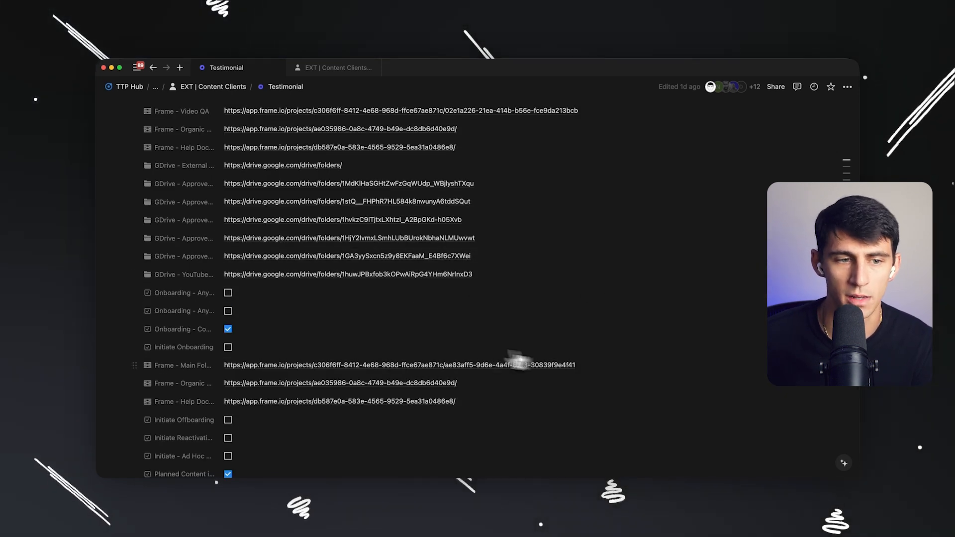
scroll("down", 3)
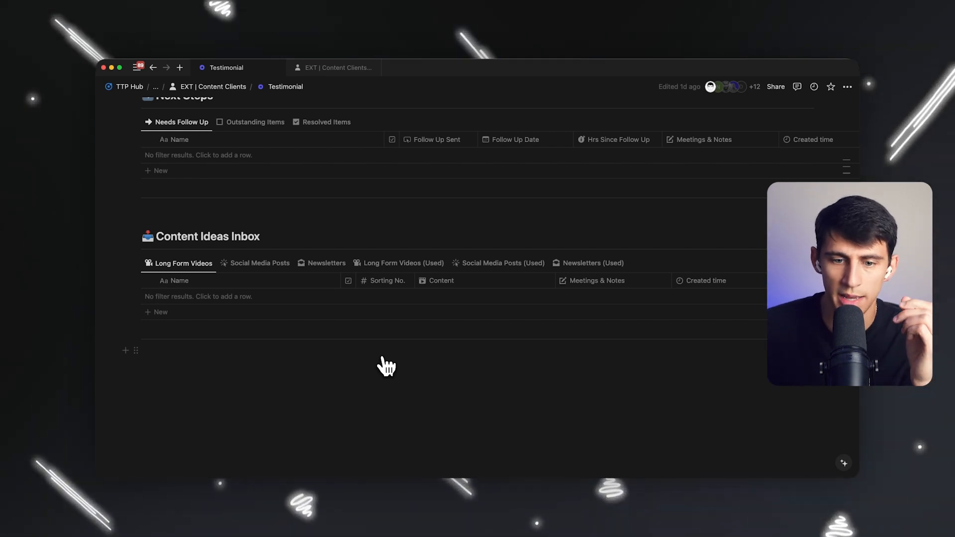
scroll("down", 3)
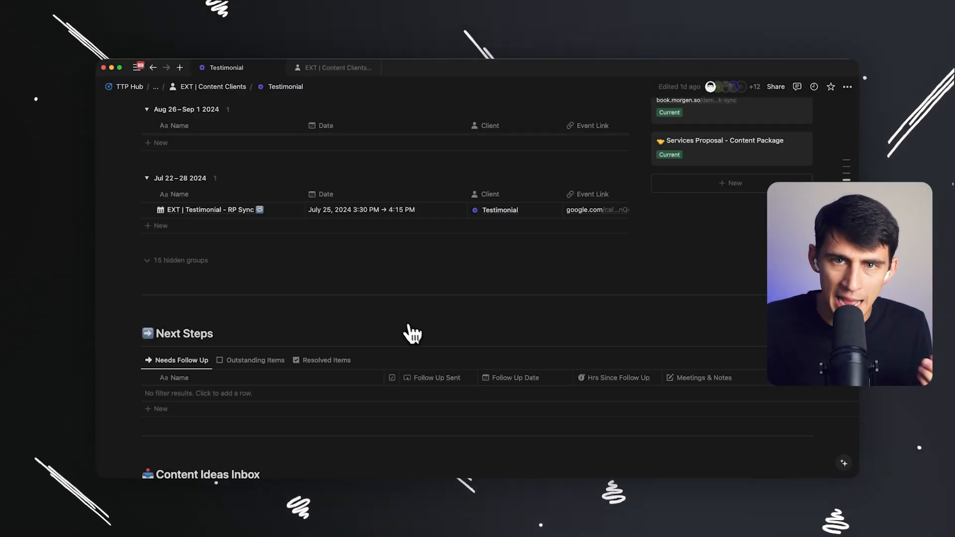
mouse_move(419, 278)
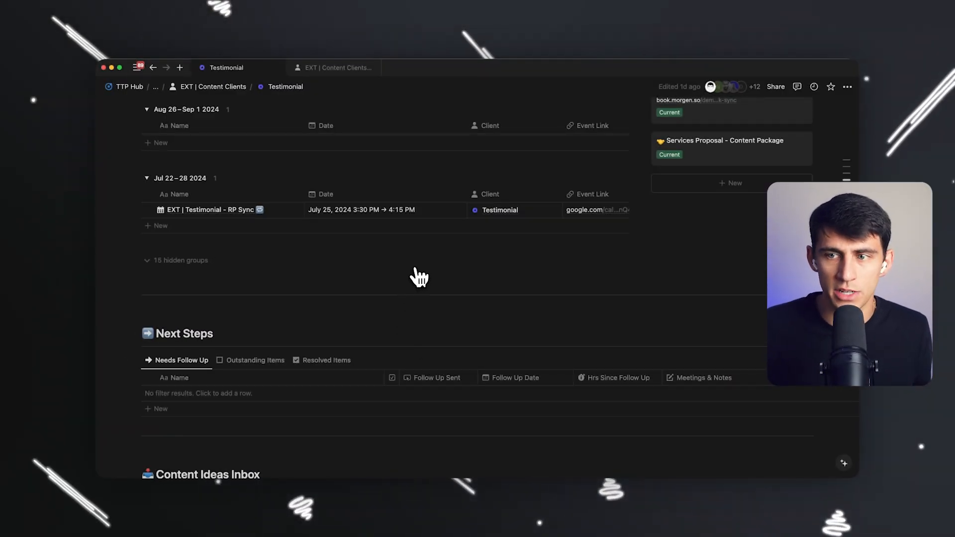